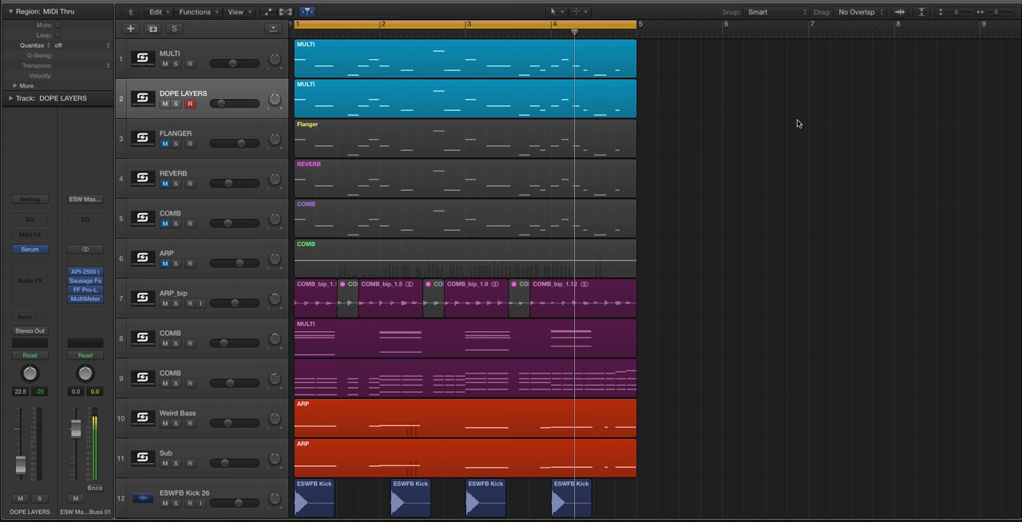
{"action": "mouse_move", "coordinate": [354, 131]}
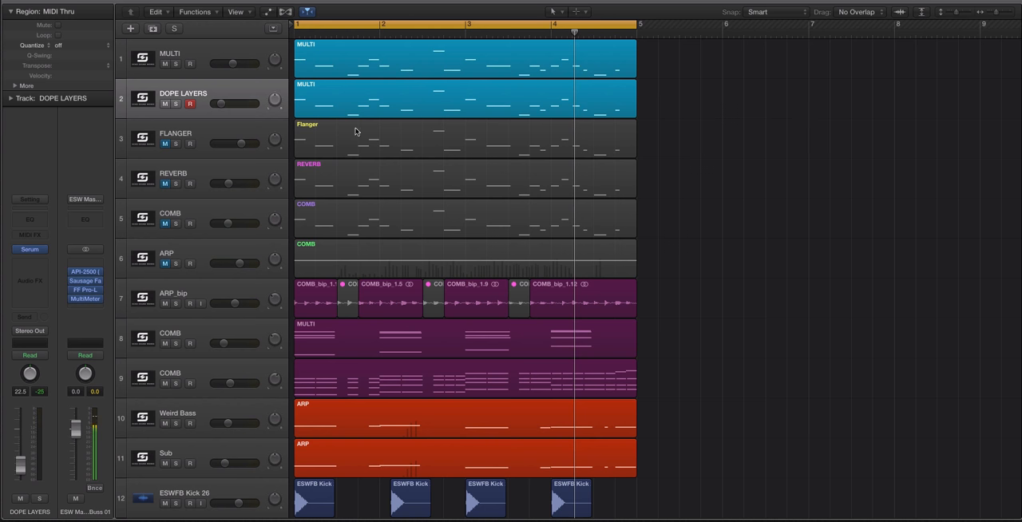
Select the MULTI track in the Tracks area
{"action": "left_click", "coordinate": [462, 58]}
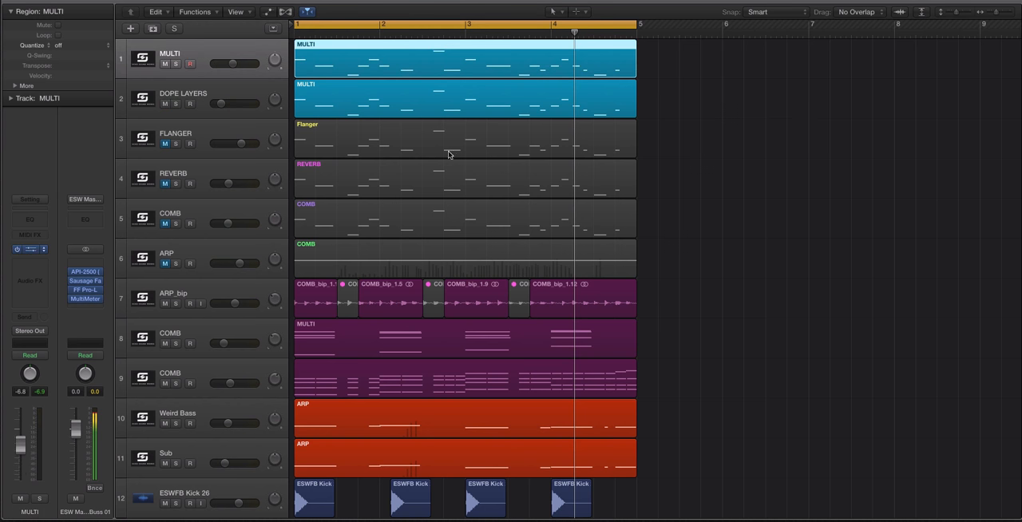
Open Serum on the MULTI track and expand its filter type list
{"action": "double_click", "coordinate": [142, 57]}
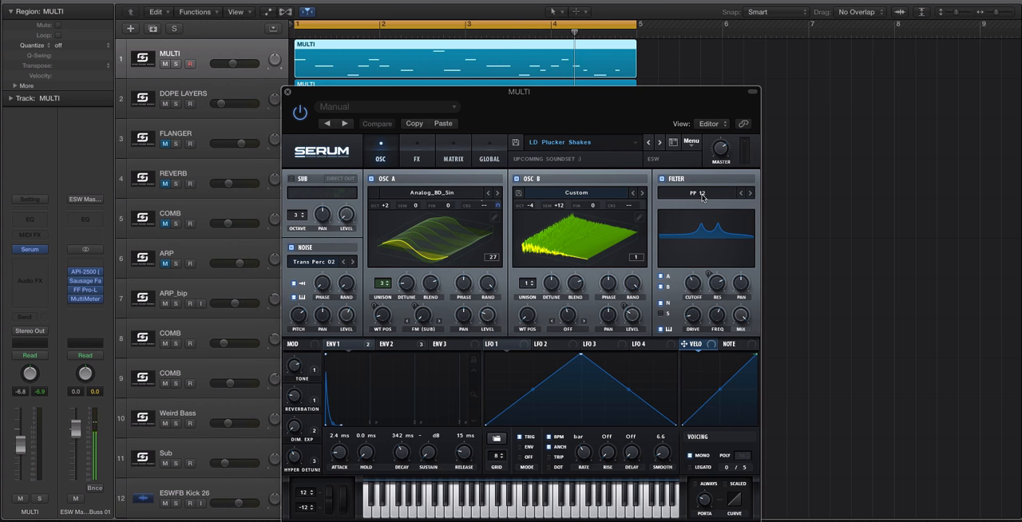
{"action": "left_click", "coordinate": [706, 193]}
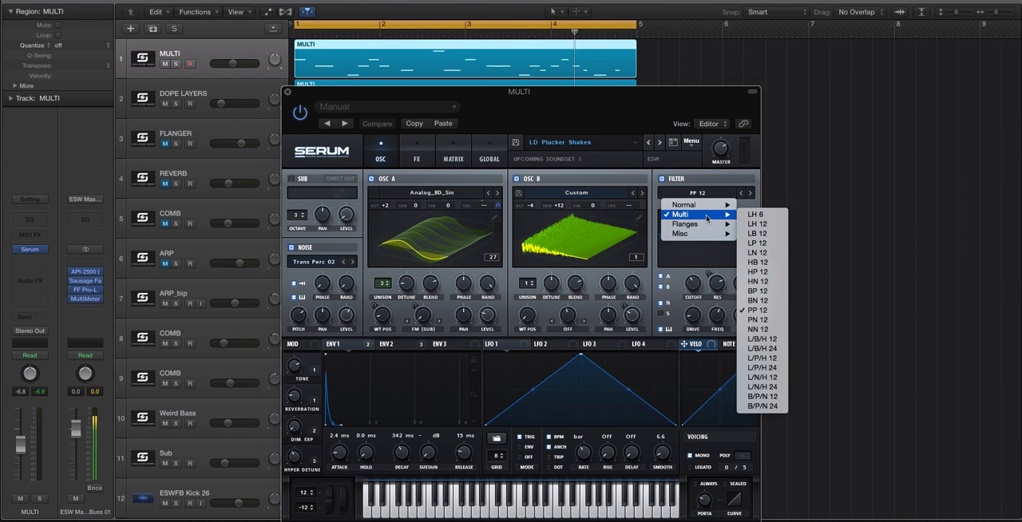
{"action": "mouse_move", "coordinate": [757, 213]}
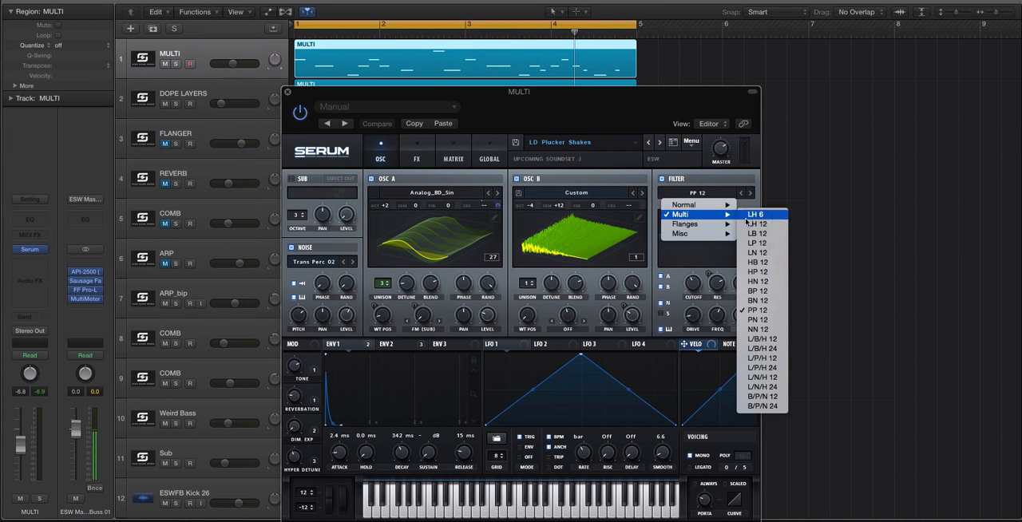
{"action": "mouse_move", "coordinate": [761, 339]}
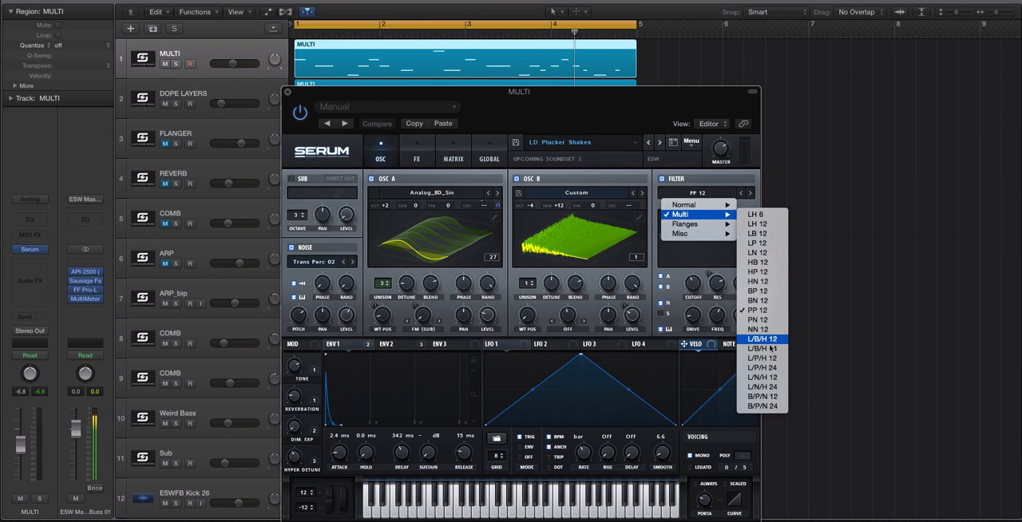
{"action": "mouse_move", "coordinate": [683, 224]}
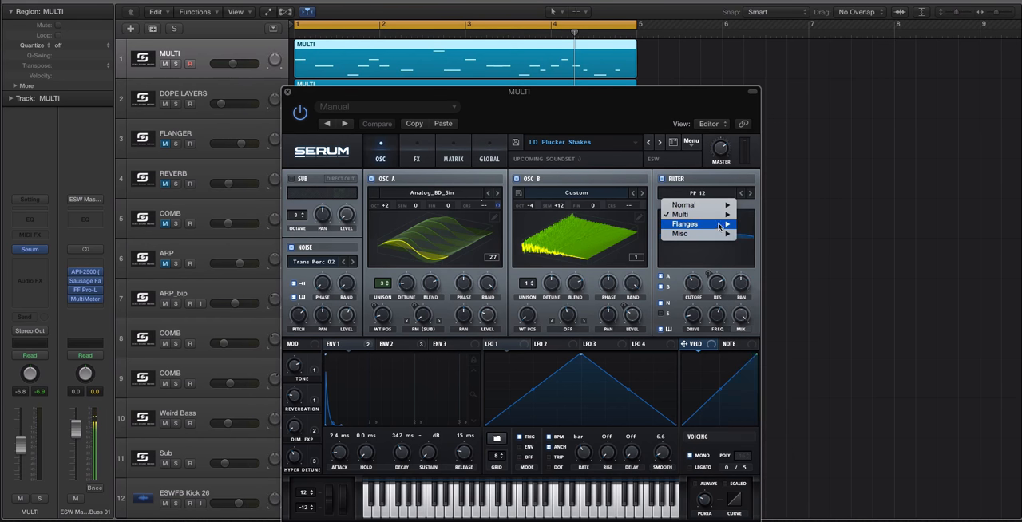
Show the Flanges category of Serum filter types
{"action": "left_click", "coordinate": [685, 224]}
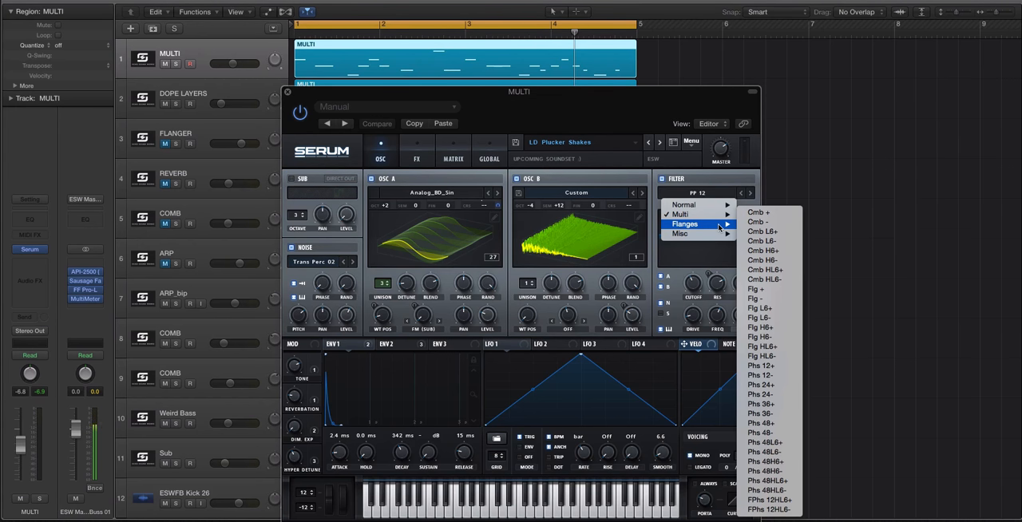
{"action": "mouse_move", "coordinate": [758, 308]}
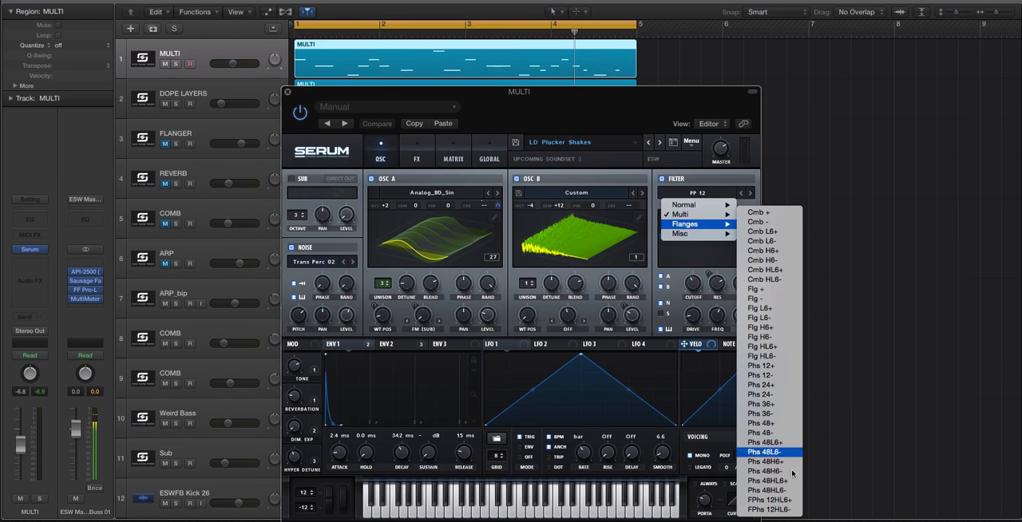
{"action": "mouse_move", "coordinate": [795, 447]}
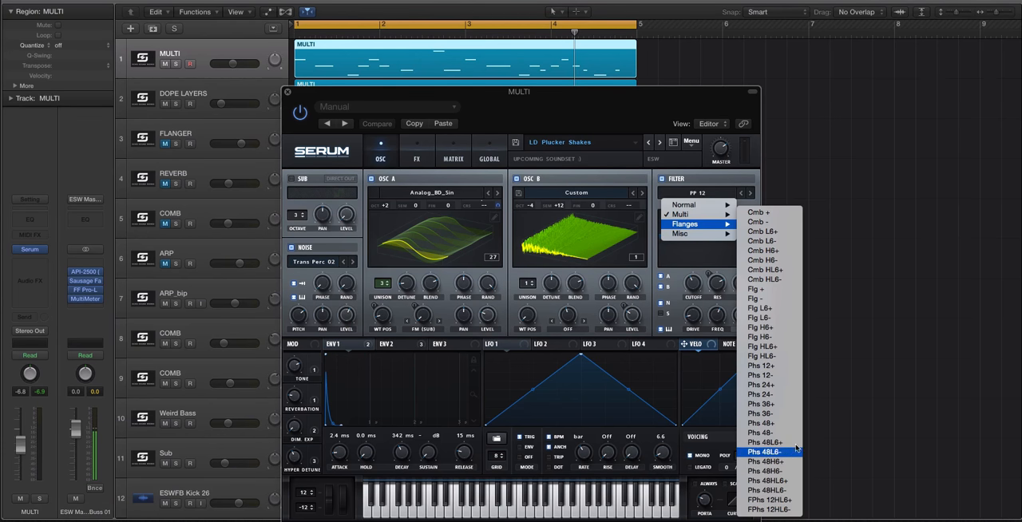
{"action": "mouse_move", "coordinate": [766, 443]}
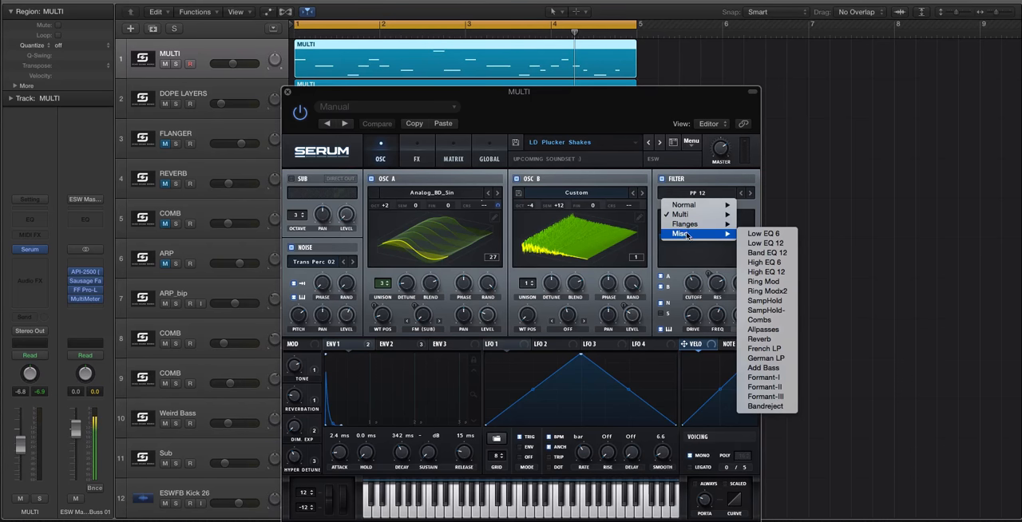
{"action": "mouse_move", "coordinate": [767, 252]}
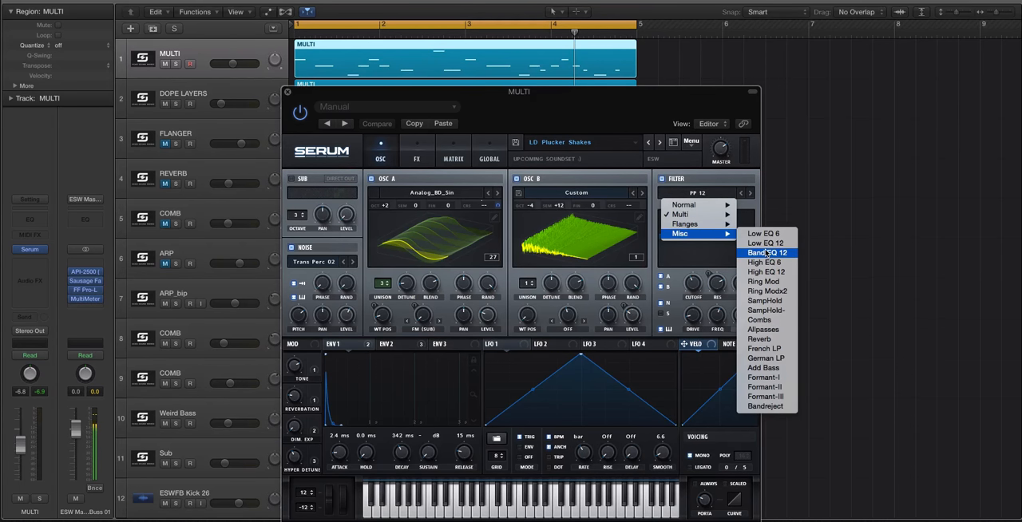
{"action": "mouse_move", "coordinate": [702, 254]}
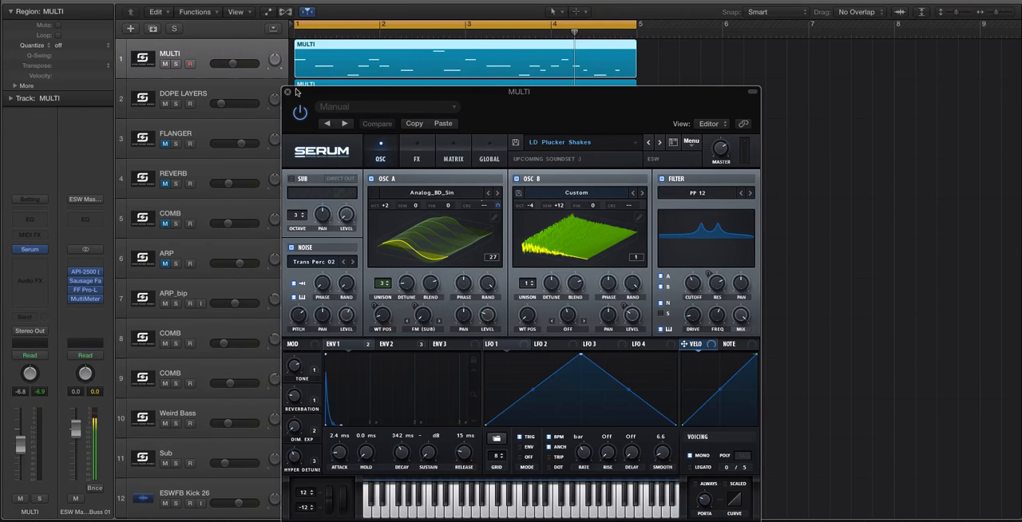
Close the Serum window and scroll through the Logic track list
{"action": "left_click", "coordinate": [287, 93]}
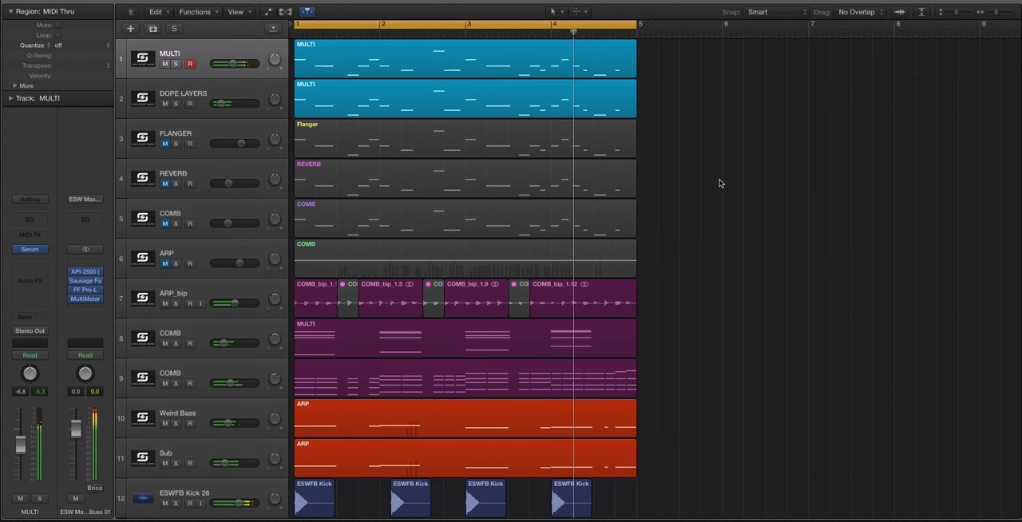
{"action": "left_click", "coordinate": [337, 24]}
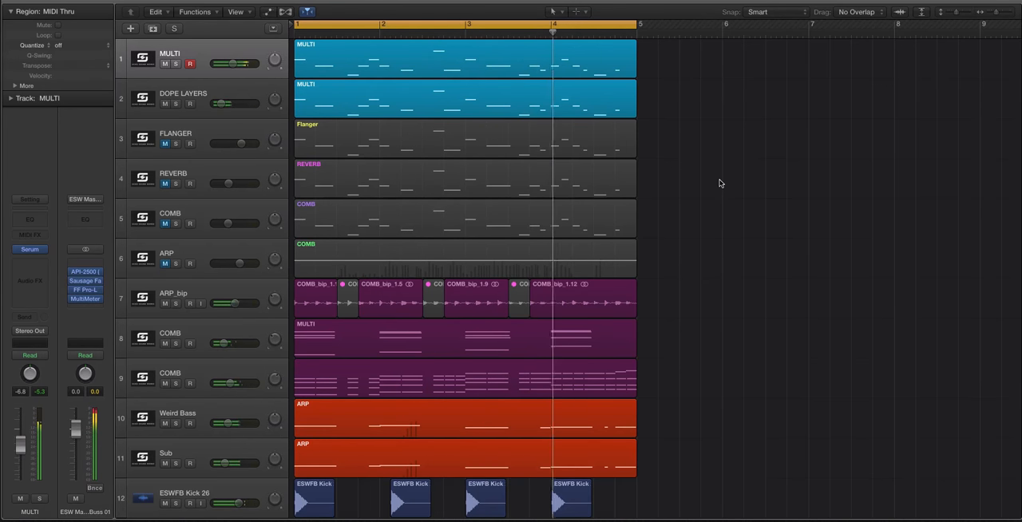
{"action": "scroll", "scroll_direction": "down", "scroll_amount": 3}
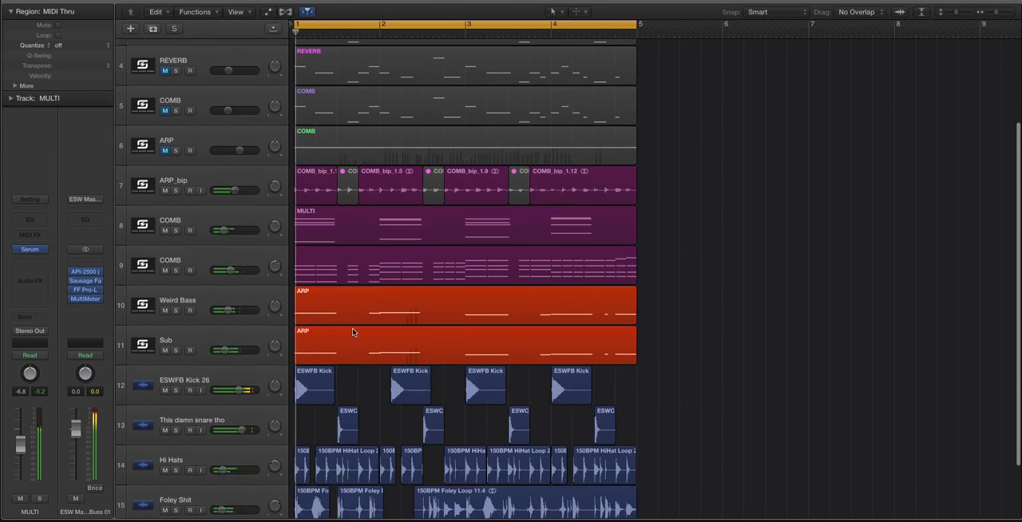
{"action": "scroll", "scroll_direction": "down", "scroll_amount": 3}
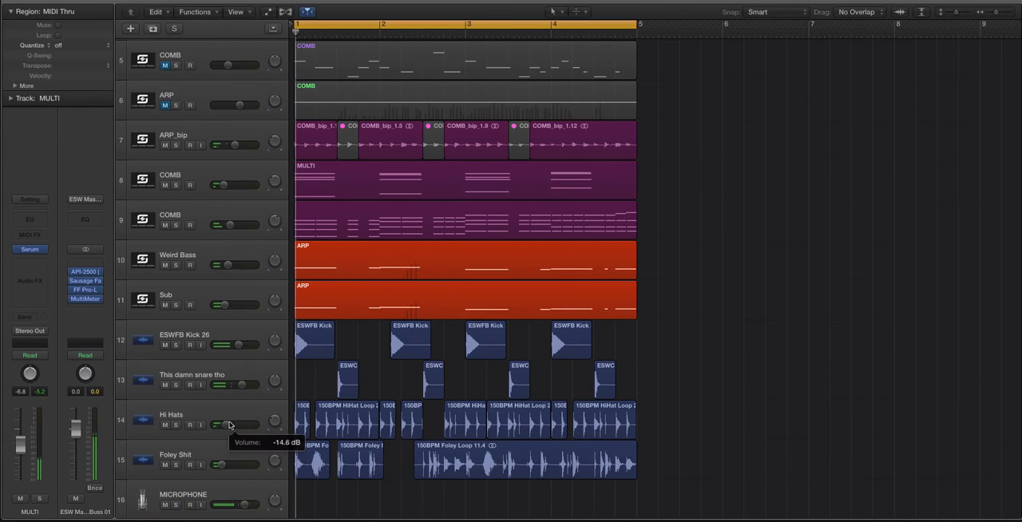
{"action": "scroll", "scroll_direction": "up", "scroll_amount": 3}
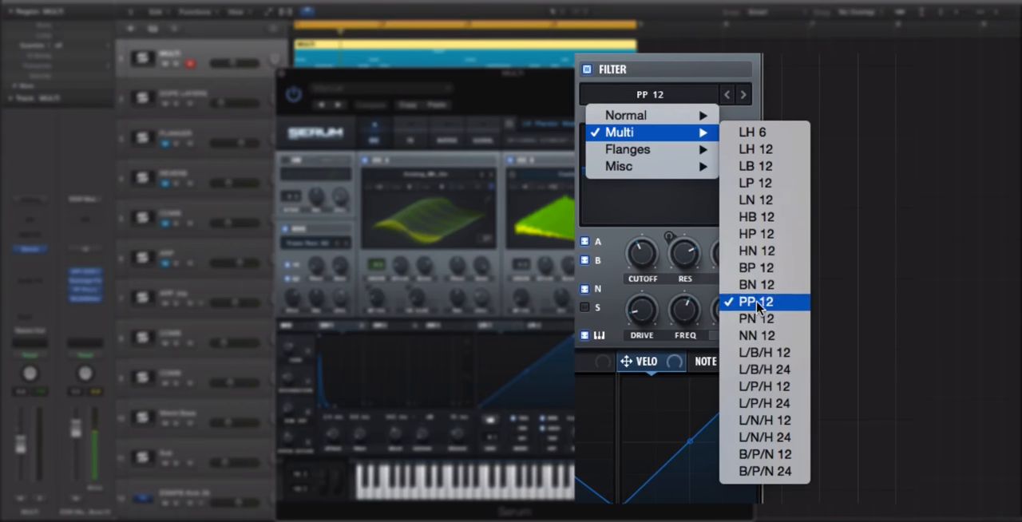
Choose PP 12 from the Multi category as the MULTI patch's filter type
{"action": "left_click", "coordinate": [755, 302]}
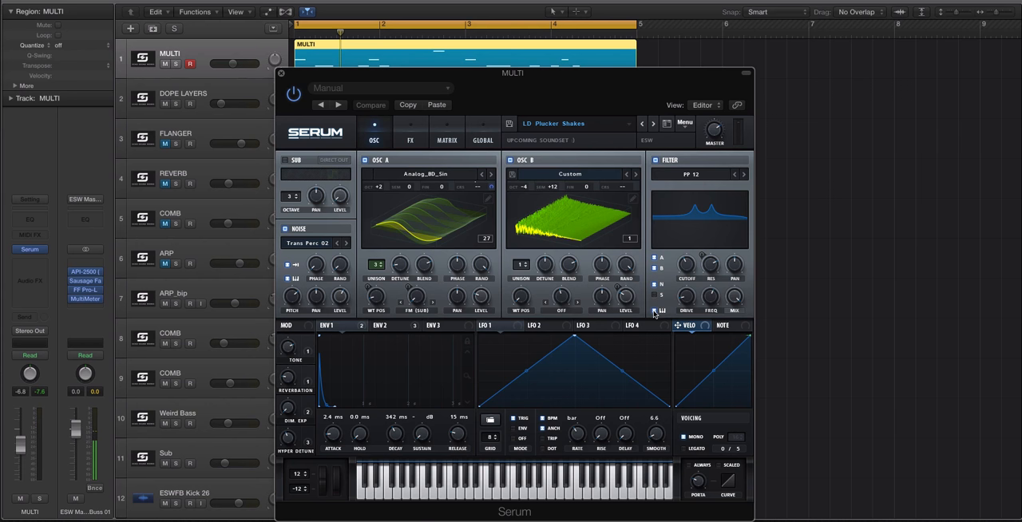
{"action": "mouse_move", "coordinate": [407, 112]}
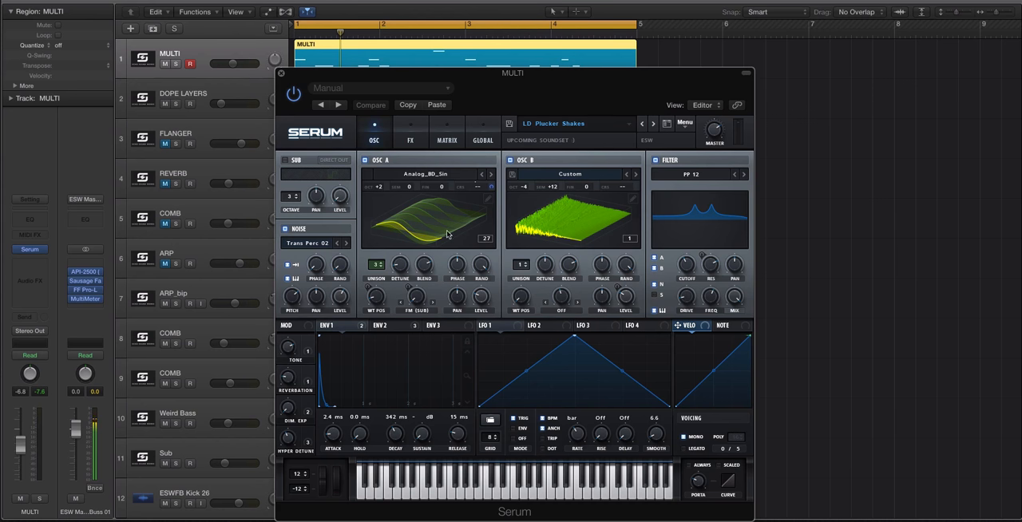
{"action": "mouse_move", "coordinate": [413, 163]}
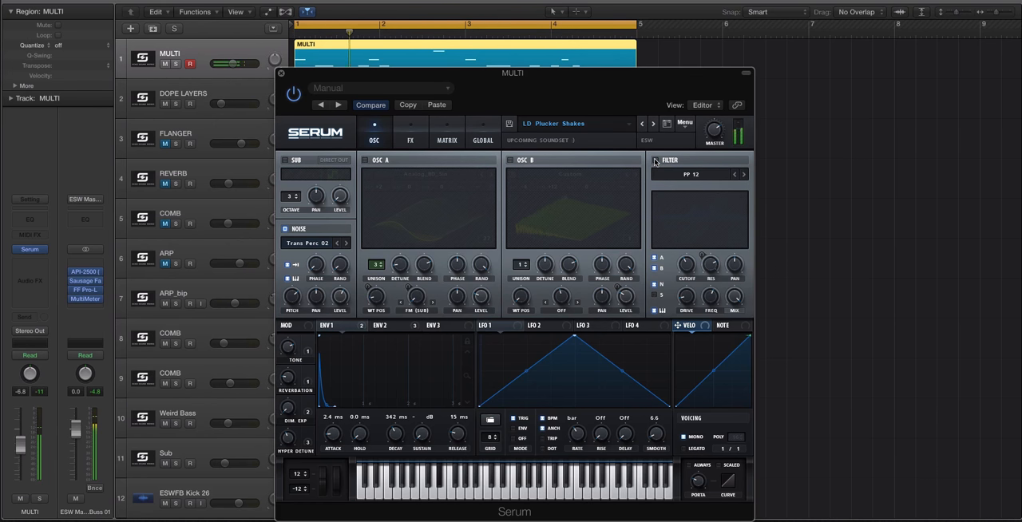
{"action": "left_click", "coordinate": [656, 160]}
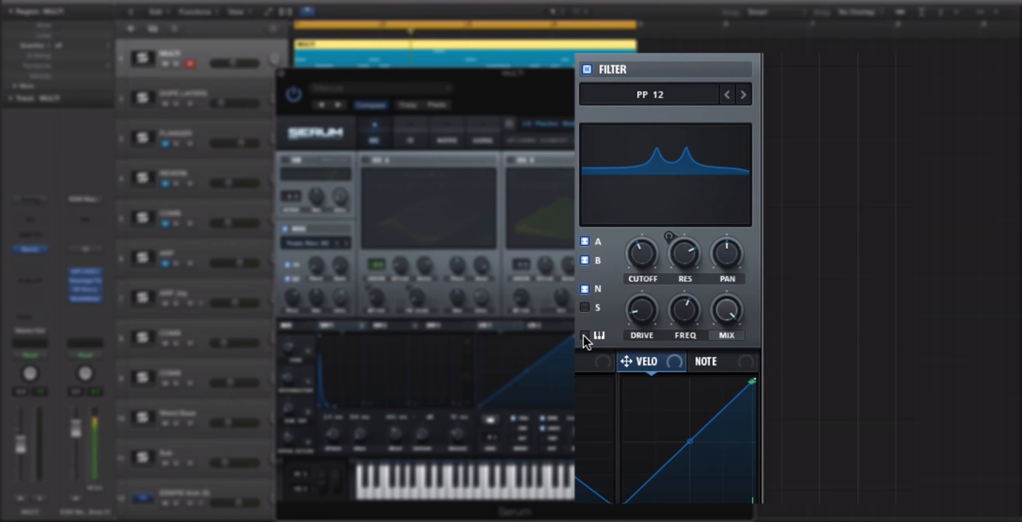
Set PP 12 cutoff near 284 Hz, reshape its two peaks, and toggle key tracking
{"action": "left_click_drag", "start_coordinate": [683, 247], "coordinate": [683, 239]}
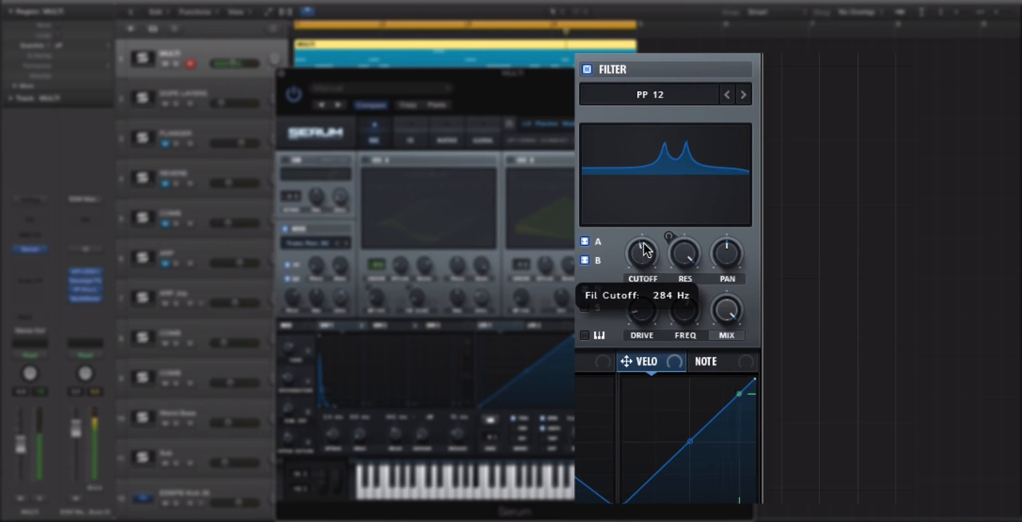
{"action": "left_click_drag", "start_coordinate": [641, 252], "coordinate": [647, 220]}
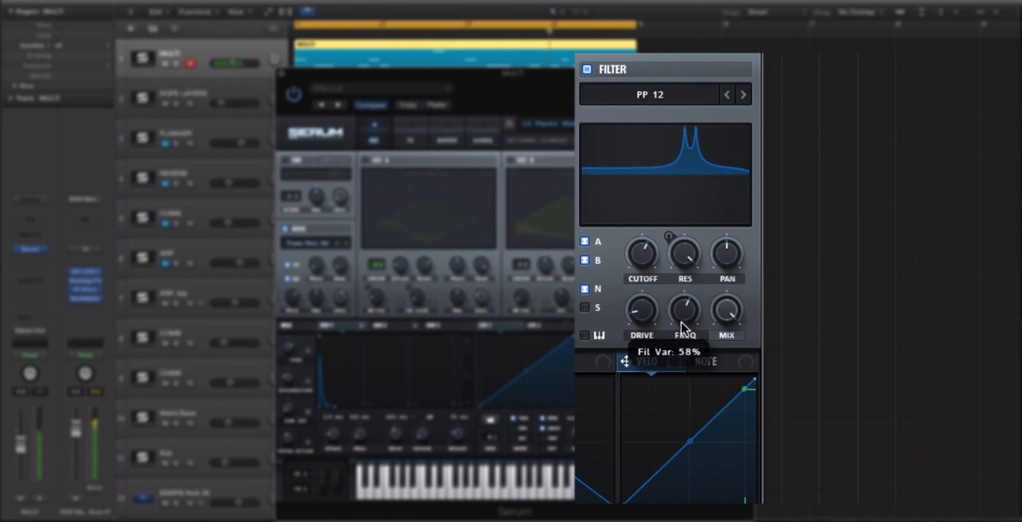
{"action": "left_click_drag", "start_coordinate": [685, 319], "coordinate": [685, 280]}
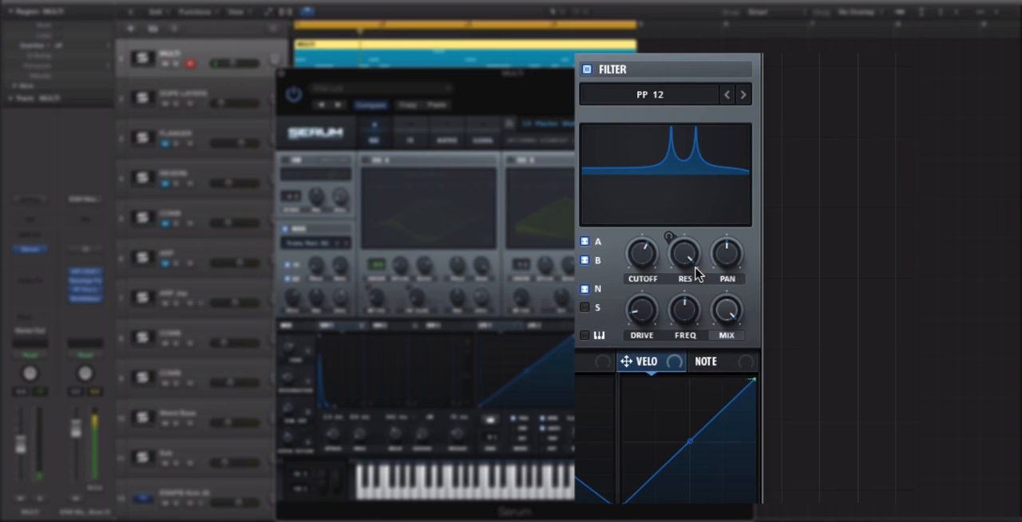
{"action": "left_click", "coordinate": [648, 94]}
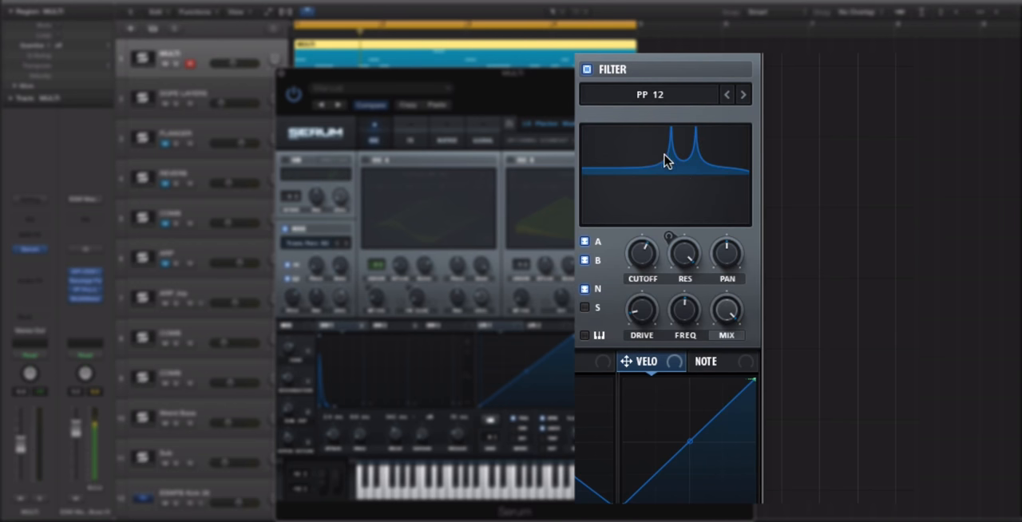
{"action": "mouse_move", "coordinate": [620, 325]}
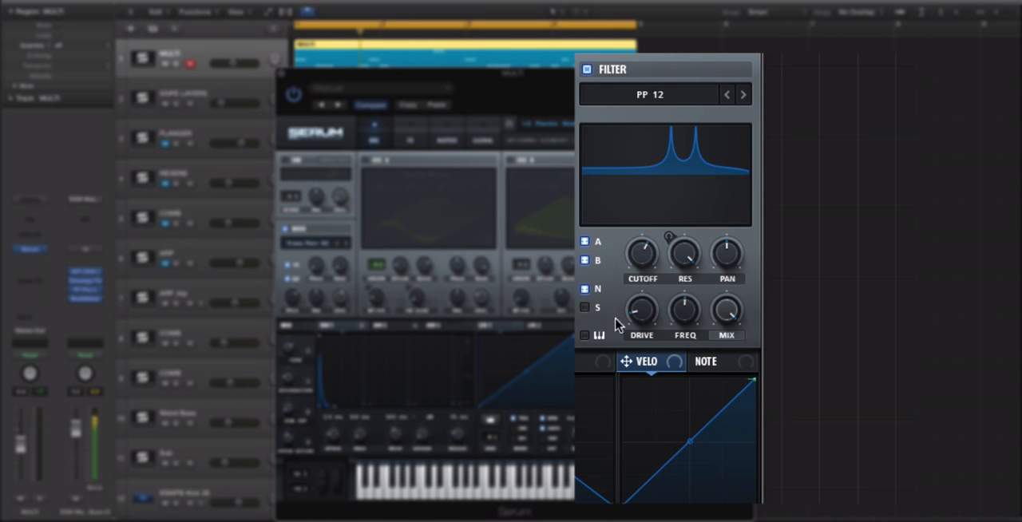
{"action": "left_click", "coordinate": [584, 335]}
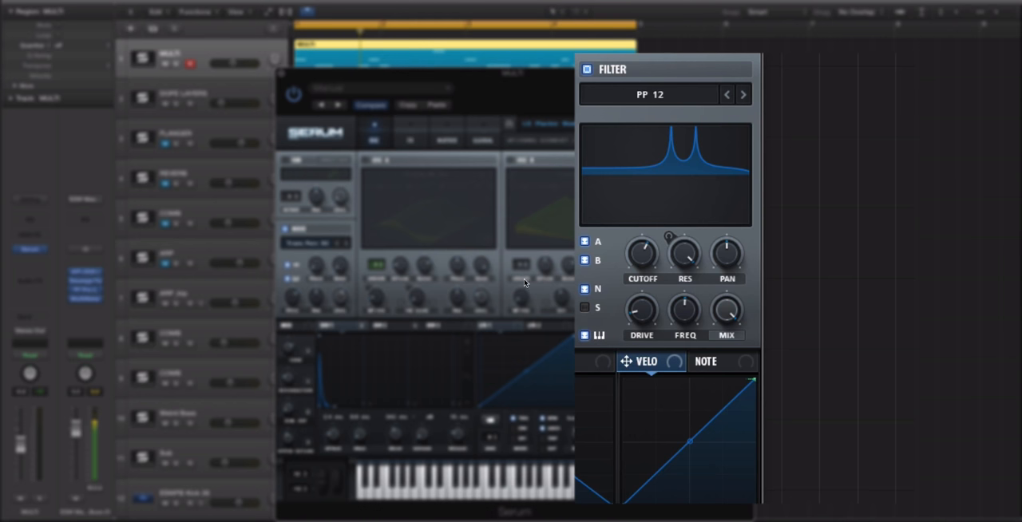
{"action": "mouse_move", "coordinate": [620, 339]}
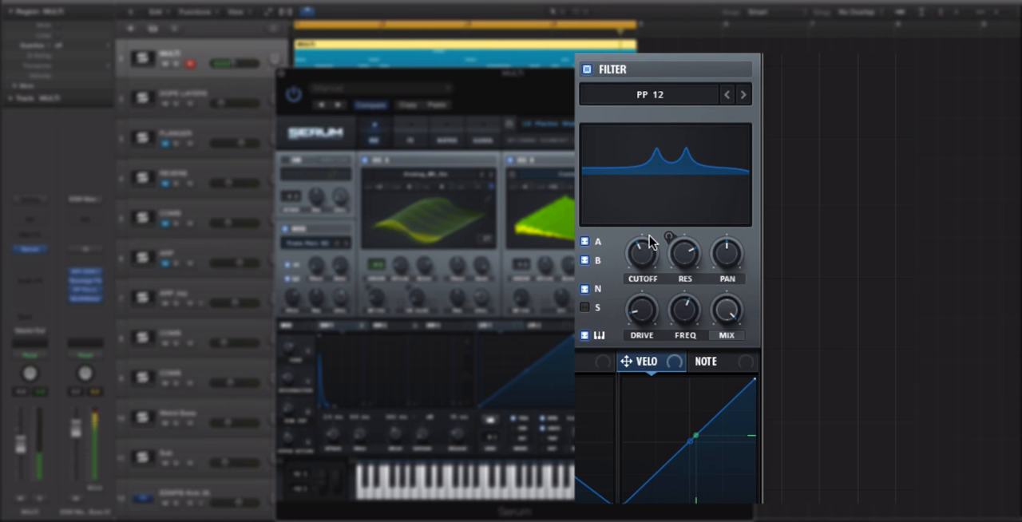
{"action": "mouse_move", "coordinate": [642, 252]}
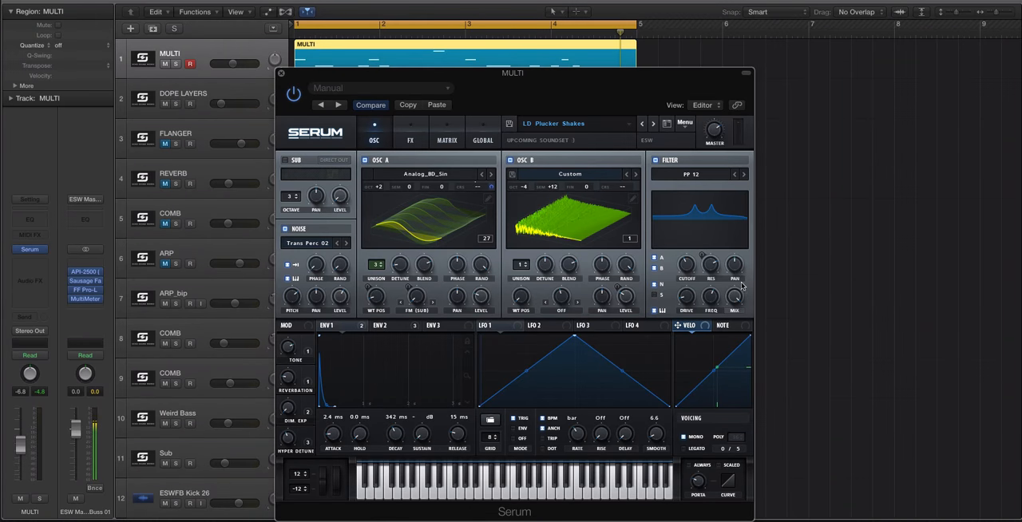
{"action": "mouse_move", "coordinate": [656, 160]}
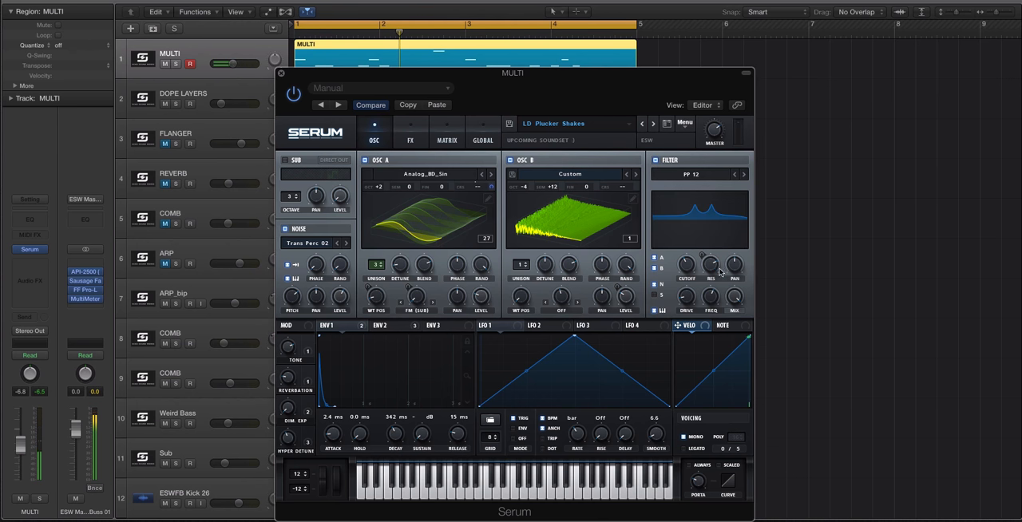
{"action": "mouse_move", "coordinate": [709, 267]}
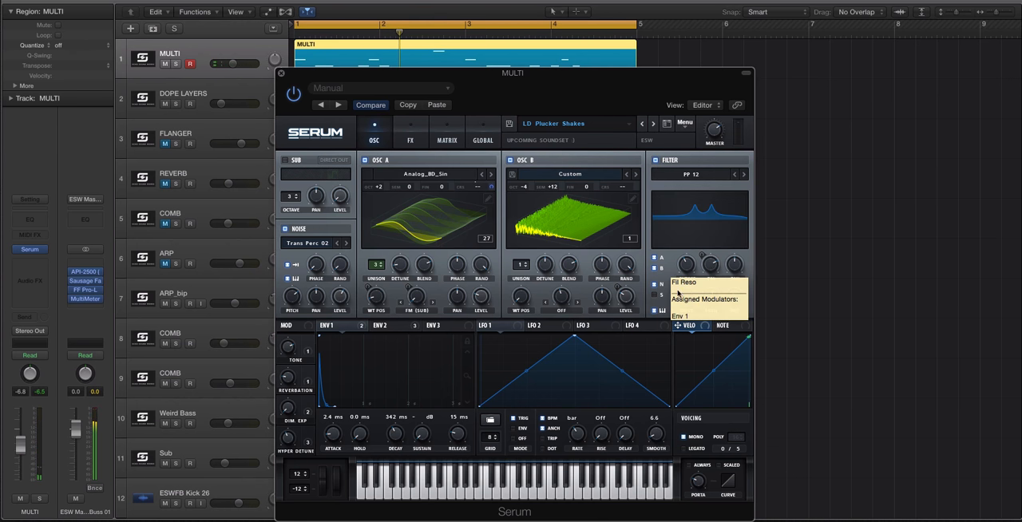
{"action": "mouse_move", "coordinate": [708, 275]}
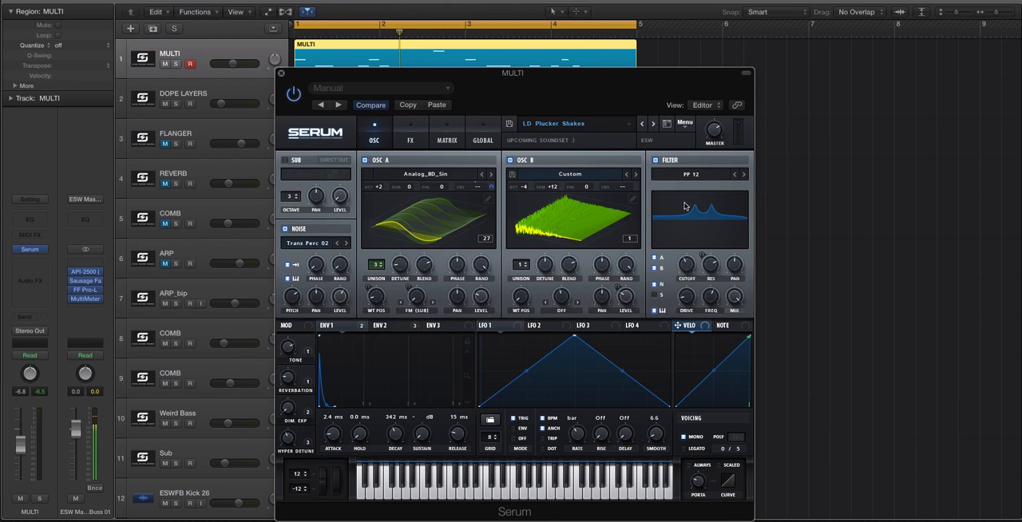
{"action": "mouse_move", "coordinate": [693, 208]}
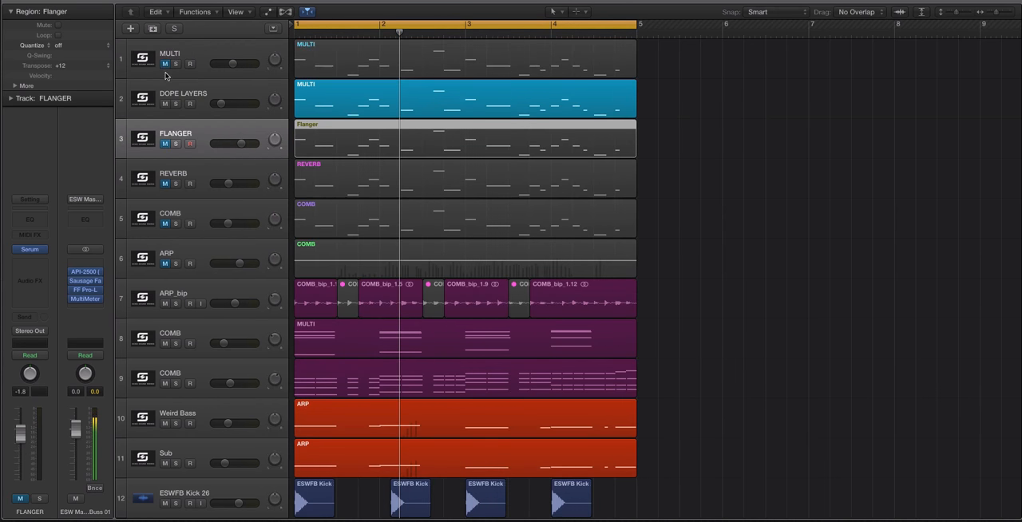
Select the Flanger region and open the FLANGER track's Serum instrument
{"action": "left_click", "coordinate": [439, 137]}
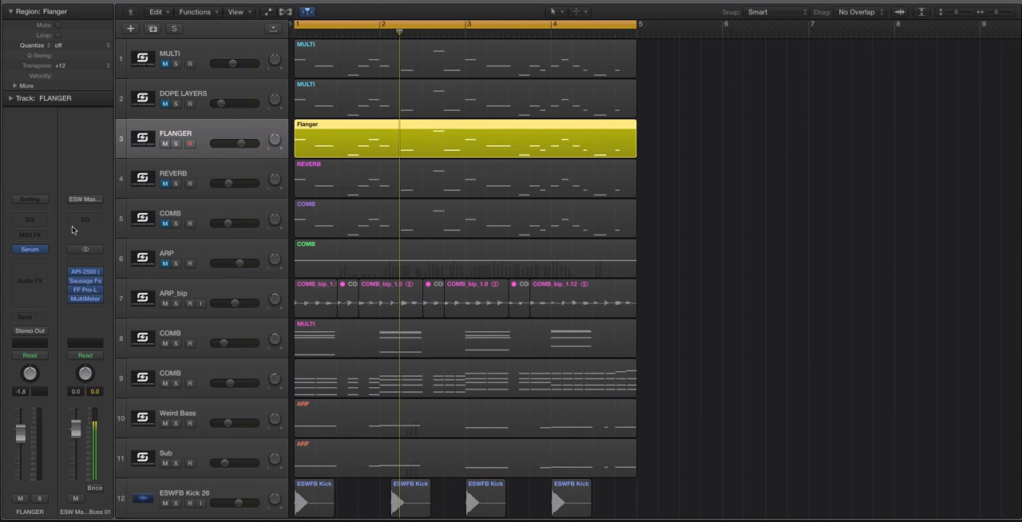
{"action": "double_click", "coordinate": [28, 249]}
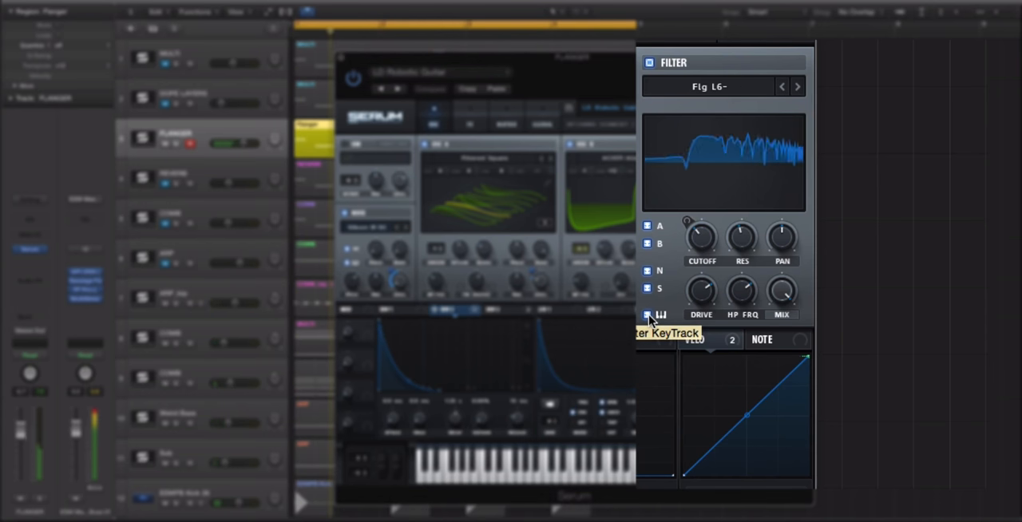
Toggle key tracking on the Flg L6- filter, then toggle it back
{"action": "left_click", "coordinate": [649, 314]}
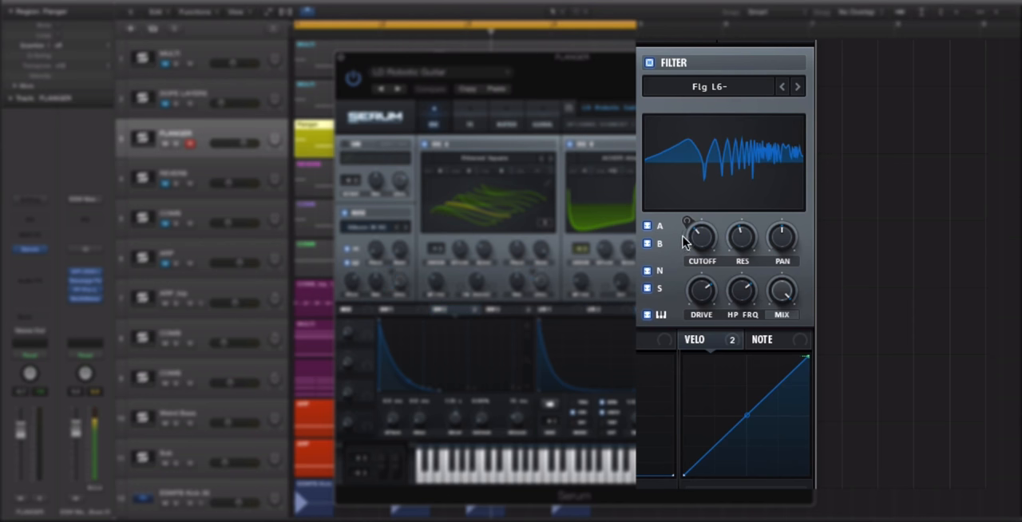
{"action": "mouse_move", "coordinate": [594, 322]}
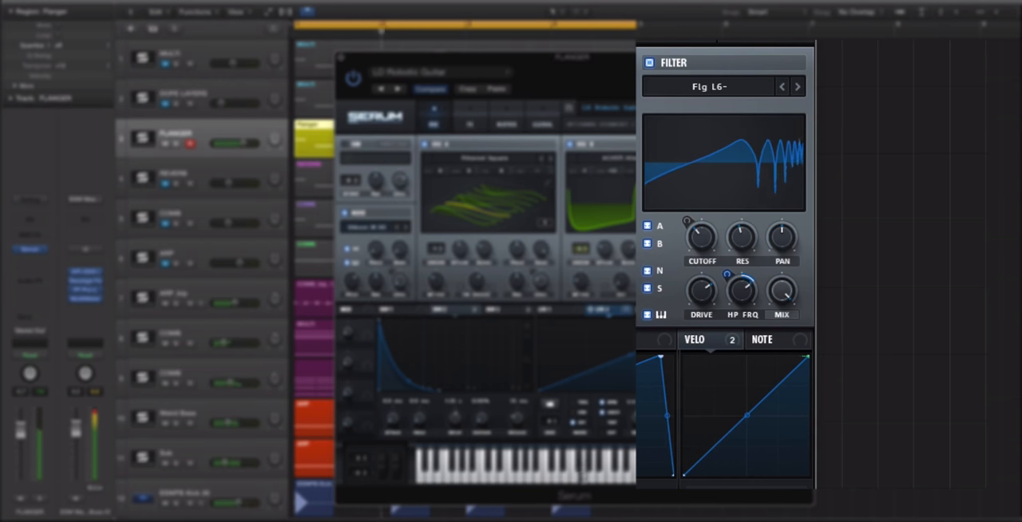
{"action": "mouse_move", "coordinate": [630, 310]}
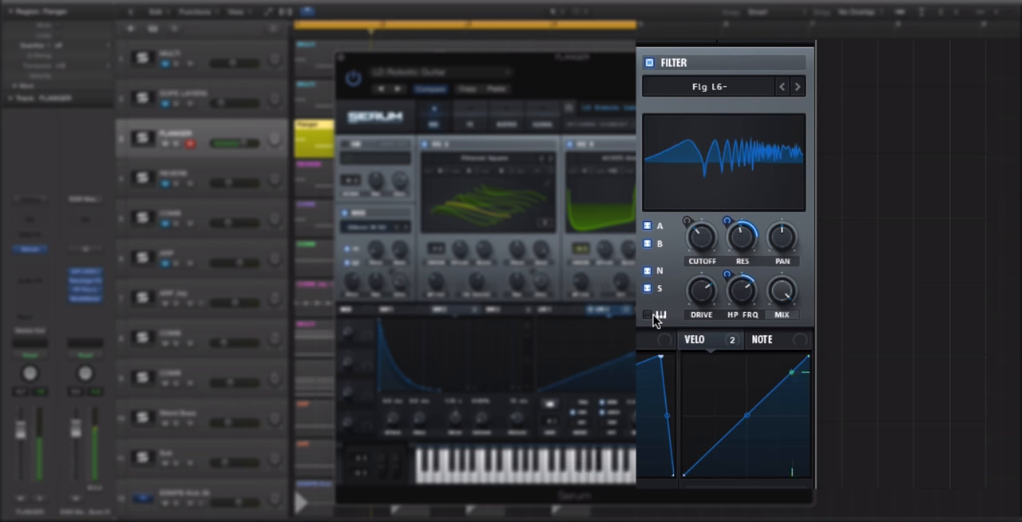
{"action": "left_click", "coordinate": [647, 314]}
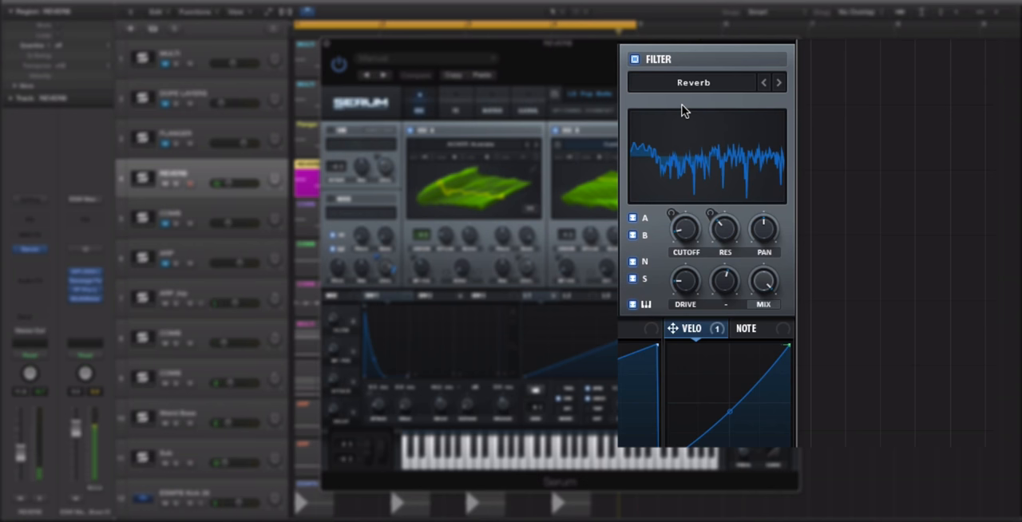
{"action": "mouse_move", "coordinate": [716, 201]}
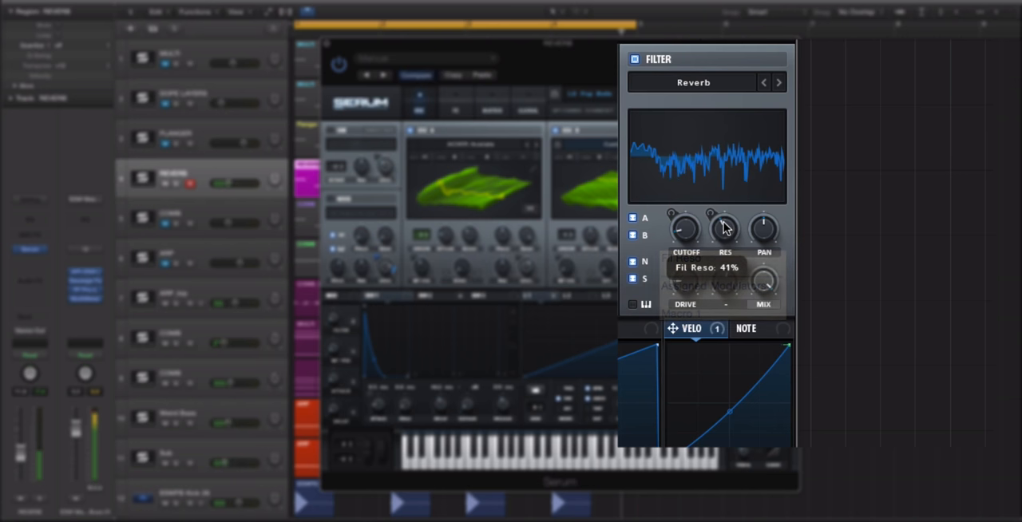
Raise the REVERB patch's Reverb filter resonance to about 41%
{"action": "left_click_drag", "start_coordinate": [725, 226], "coordinate": [727, 242]}
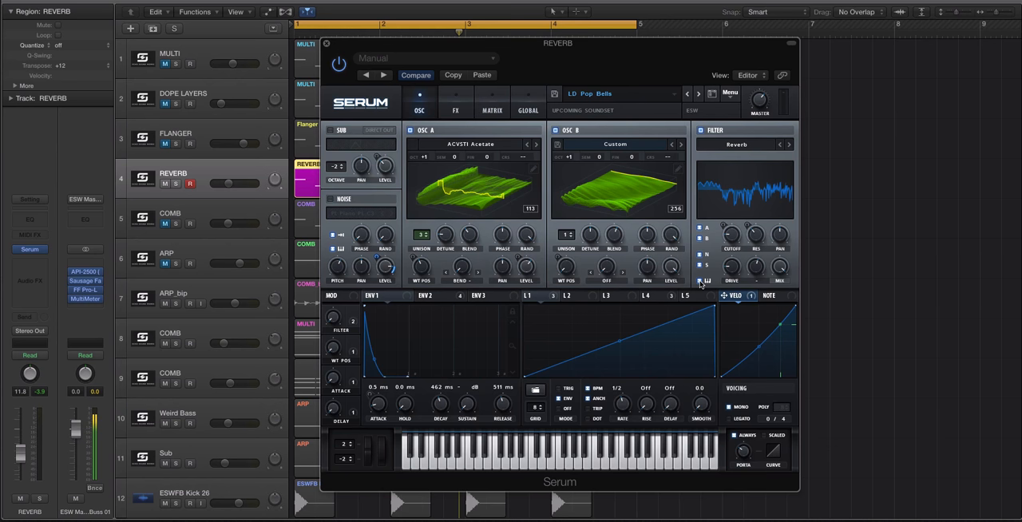
{"action": "mouse_move", "coordinate": [663, 134]}
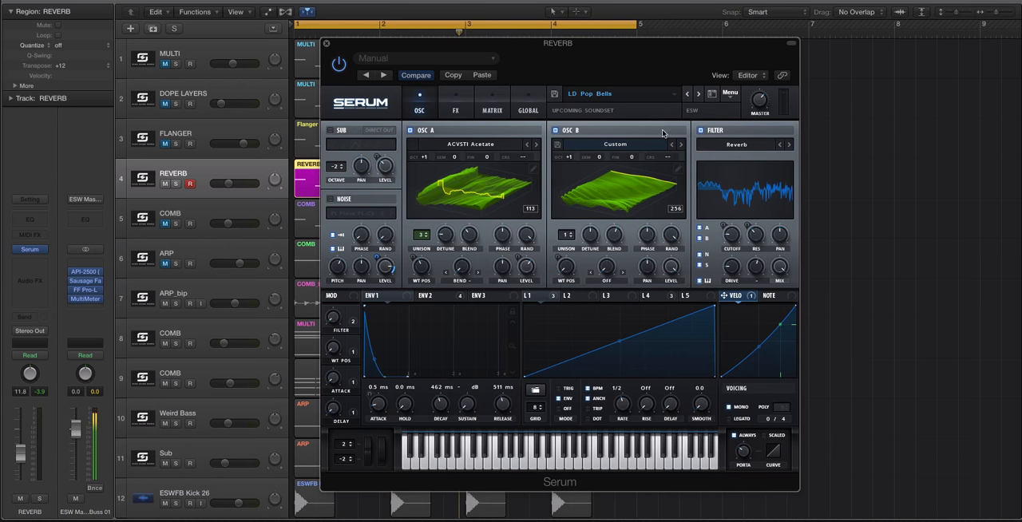
{"action": "mouse_move", "coordinate": [731, 150]}
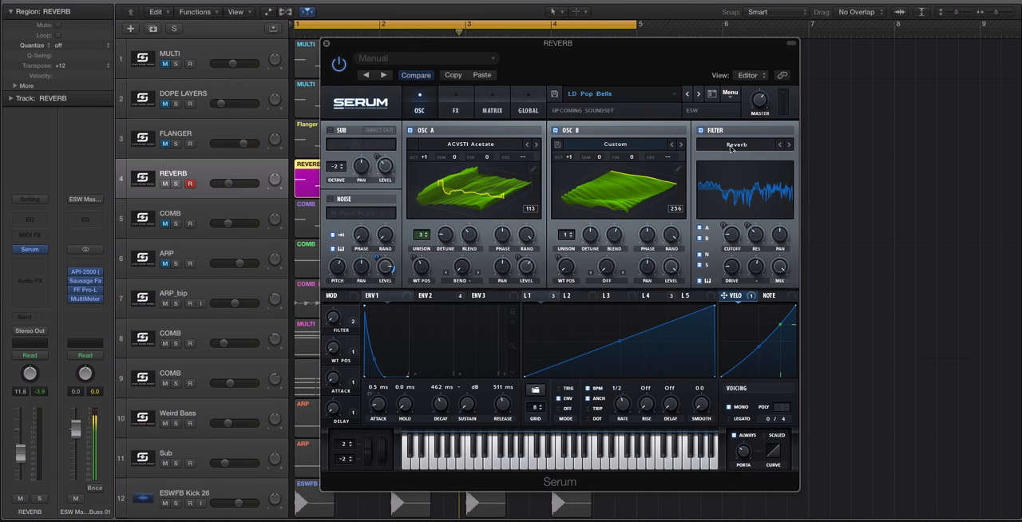
{"action": "mouse_move", "coordinate": [744, 166]}
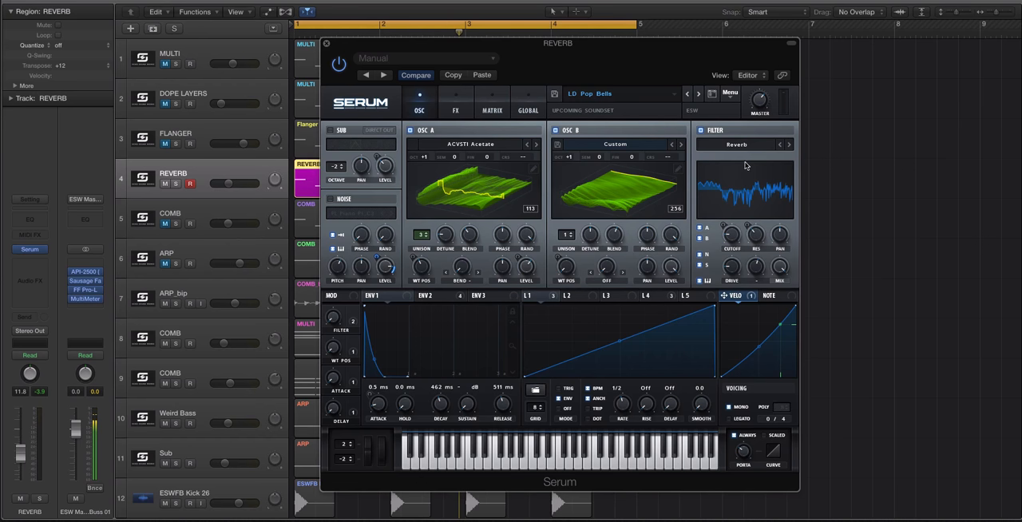
{"action": "mouse_move", "coordinate": [550, 199]}
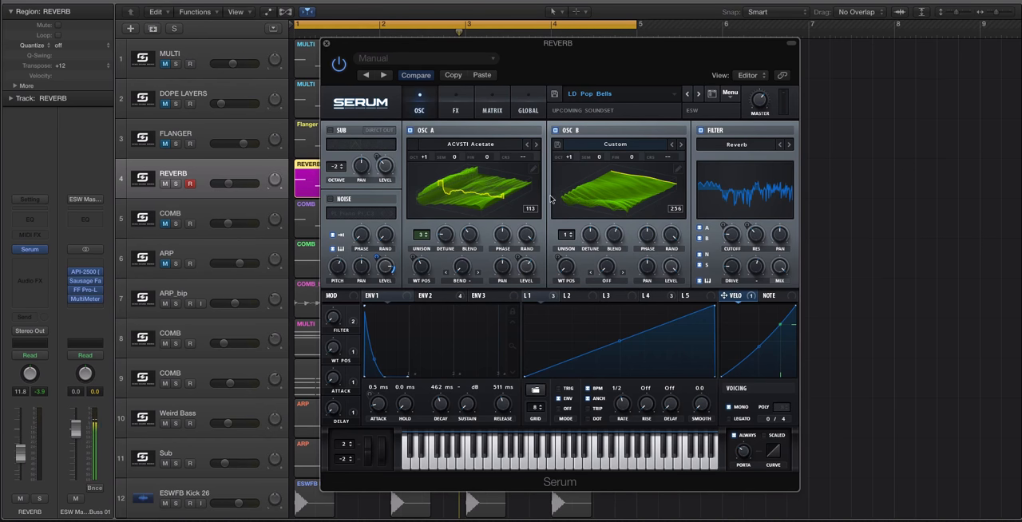
Set the FX-chain filter to a flanger type, then return to the OSC page
{"action": "left_click", "coordinate": [455, 102]}
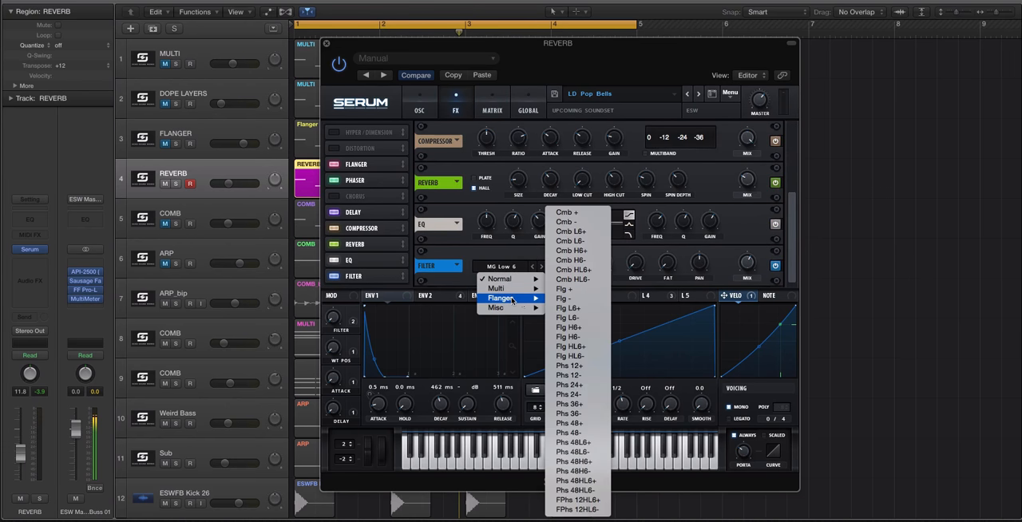
{"action": "left_click", "coordinate": [568, 326]}
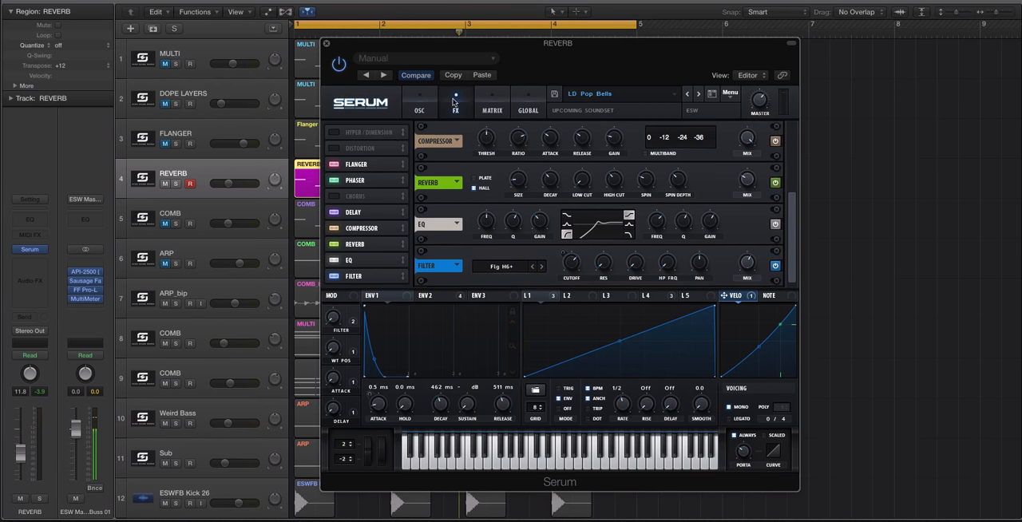
{"action": "left_click", "coordinate": [418, 108]}
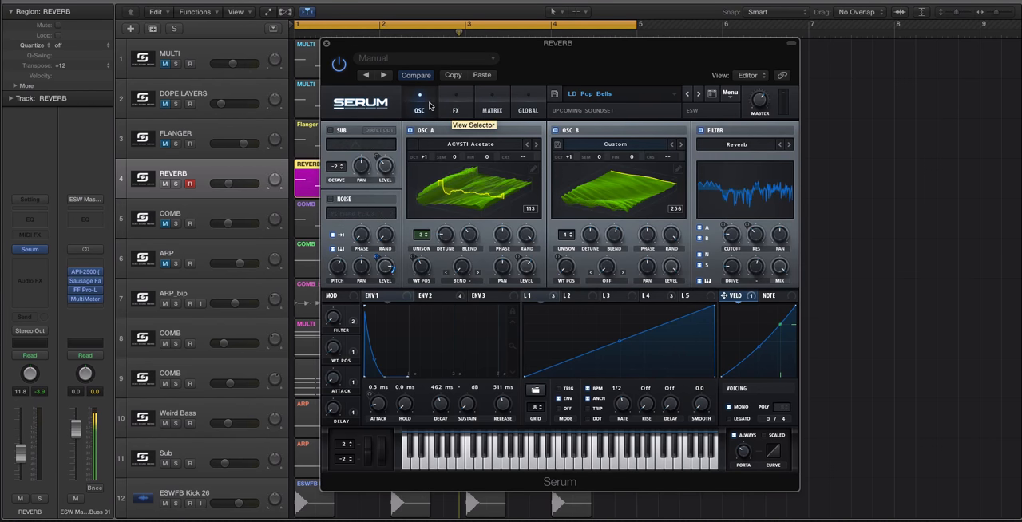
{"action": "mouse_move", "coordinate": [329, 45]}
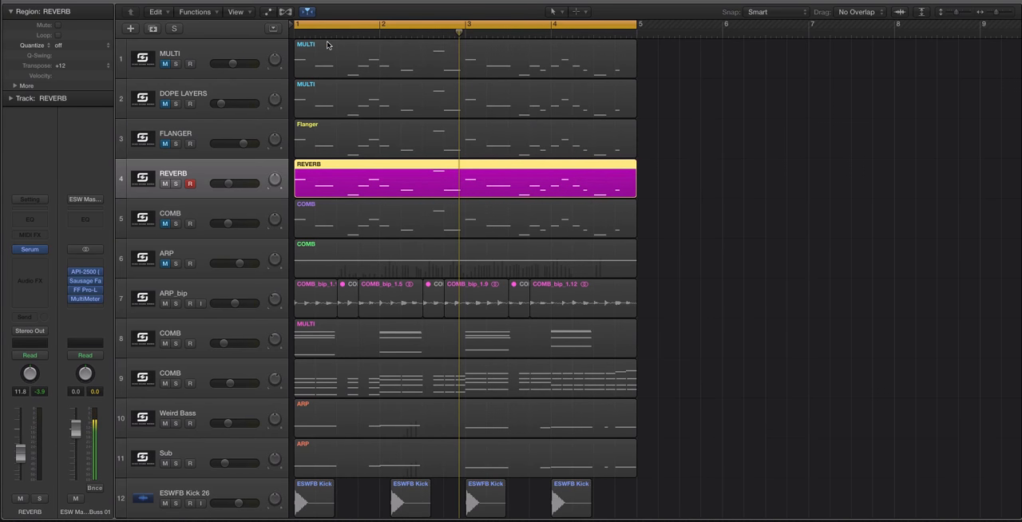
Close Serum and scroll the arrangement to show the REVERB track and its region
{"action": "scroll", "scroll_direction": "down", "scroll_amount": 3}
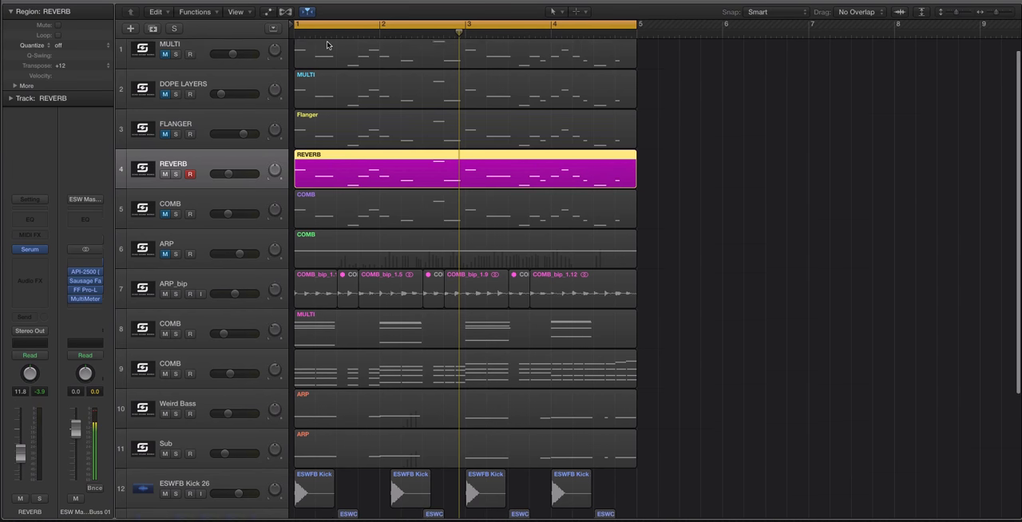